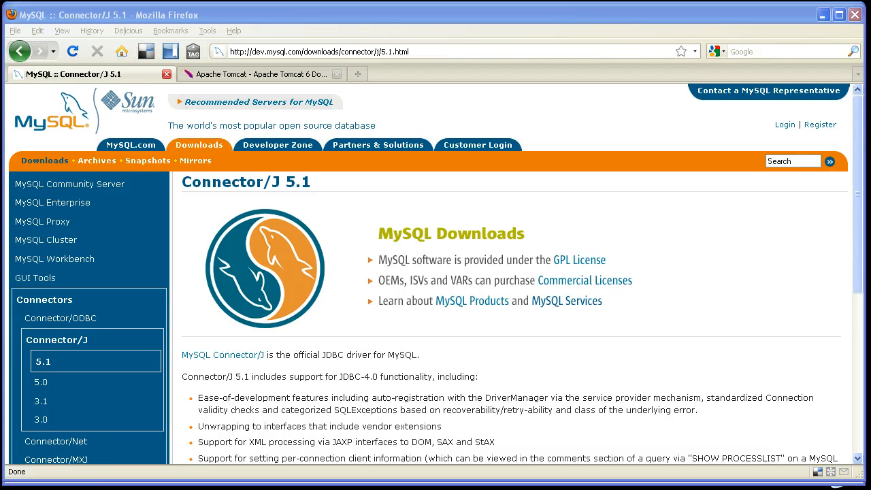
mouse_move(136, 221)
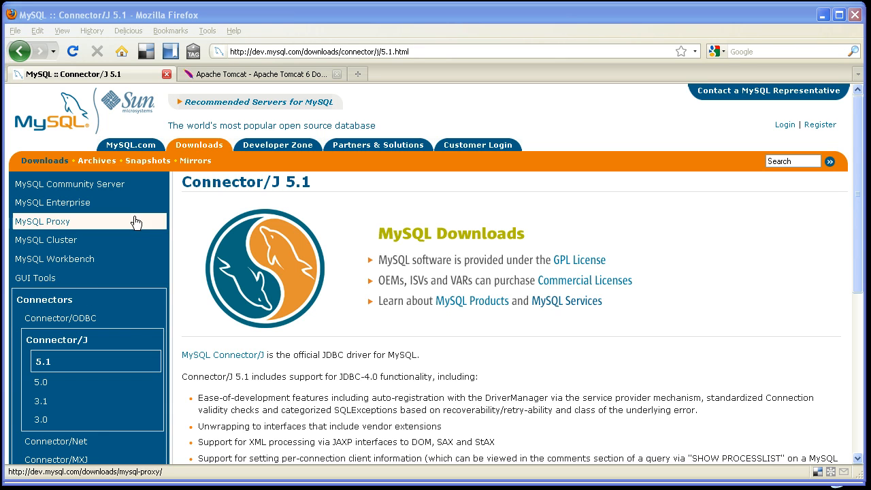
mouse_move(258, 74)
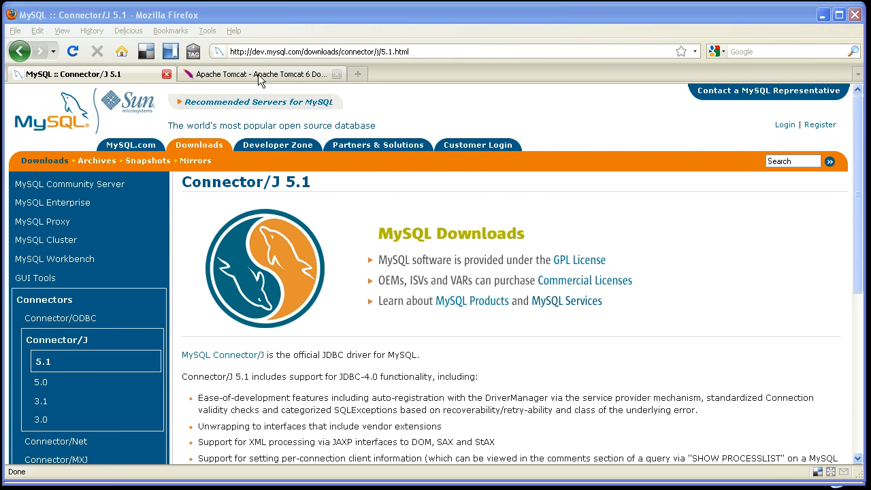
- Download the Core zip from the Tomcat 6.0.20 Binary Distributions section
click(259, 74)
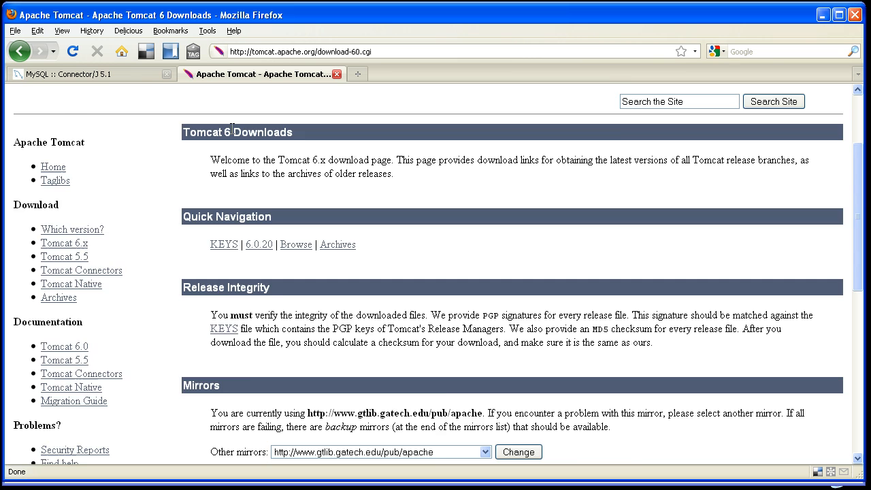
scroll(up, 3)
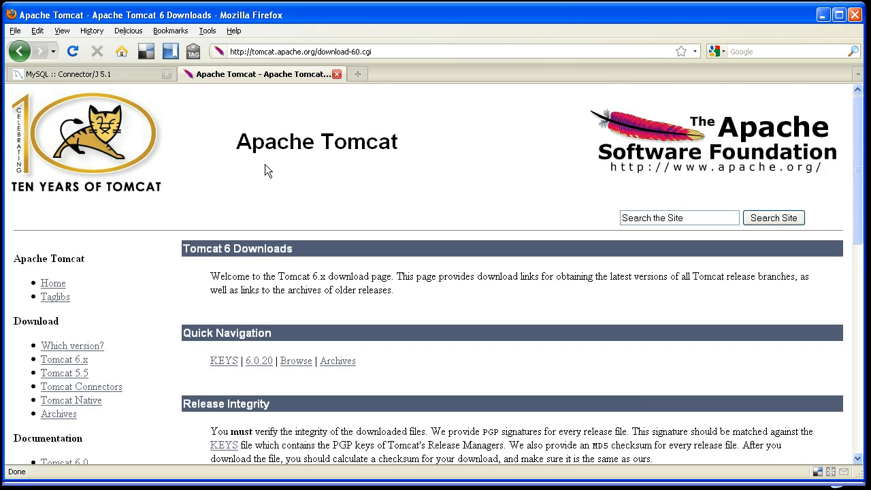
scroll(down, 3)
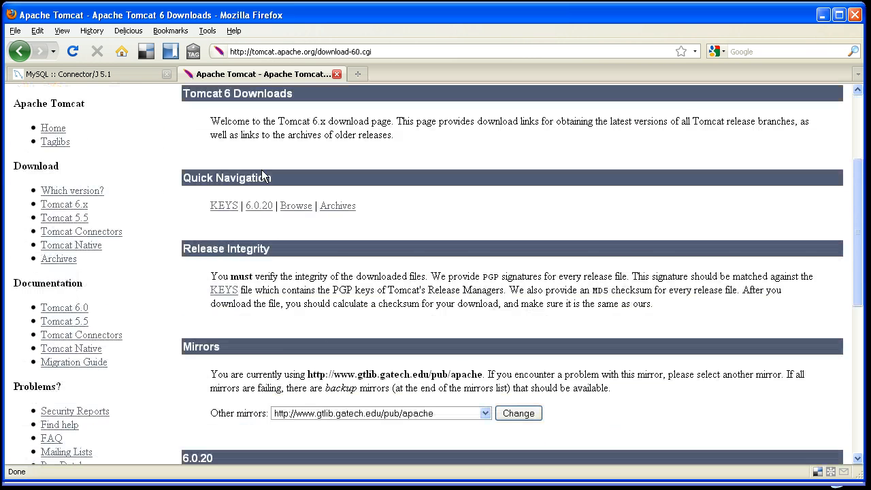
scroll(down, 3)
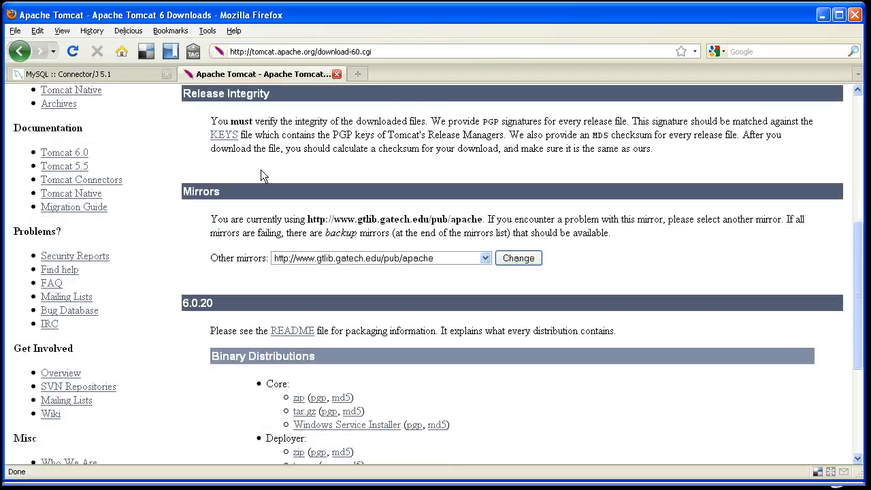
scroll(down, 3)
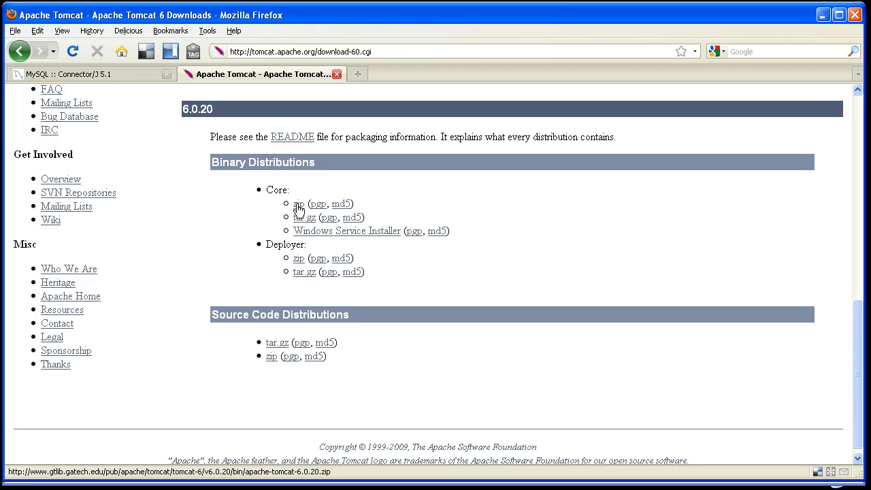
click(298, 203)
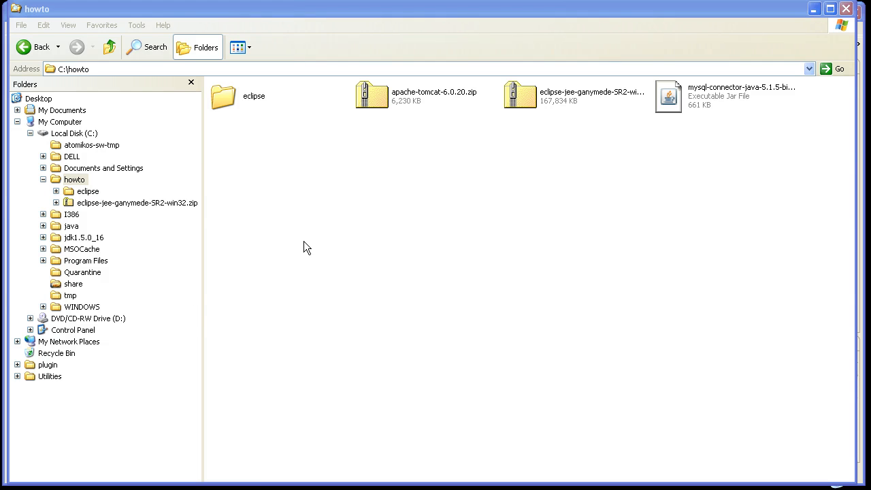
mouse_move(524, 116)
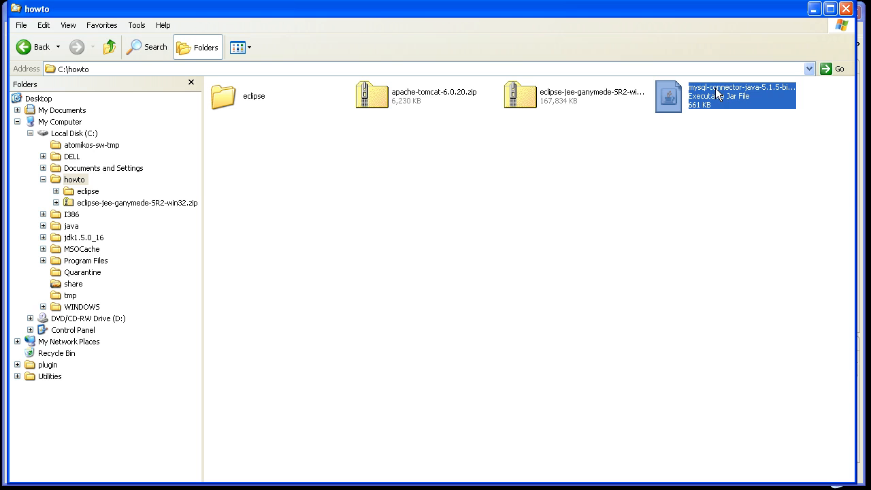
mouse_move(462, 123)
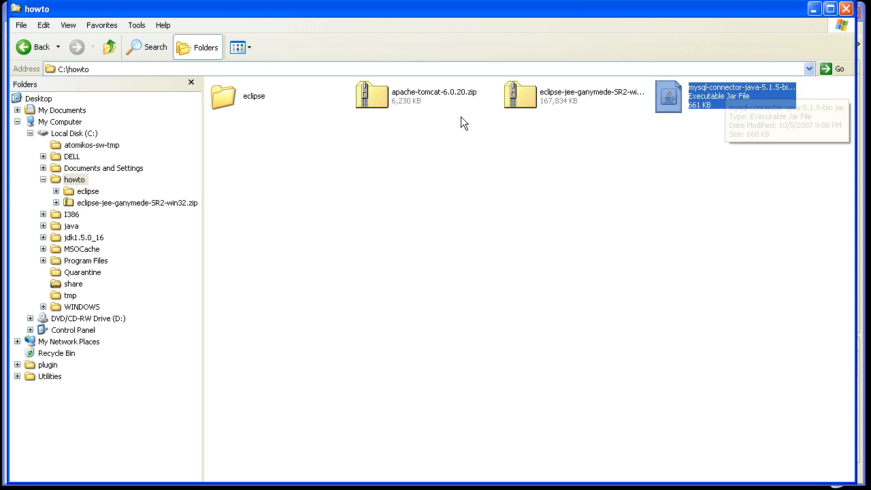
mouse_move(432, 95)
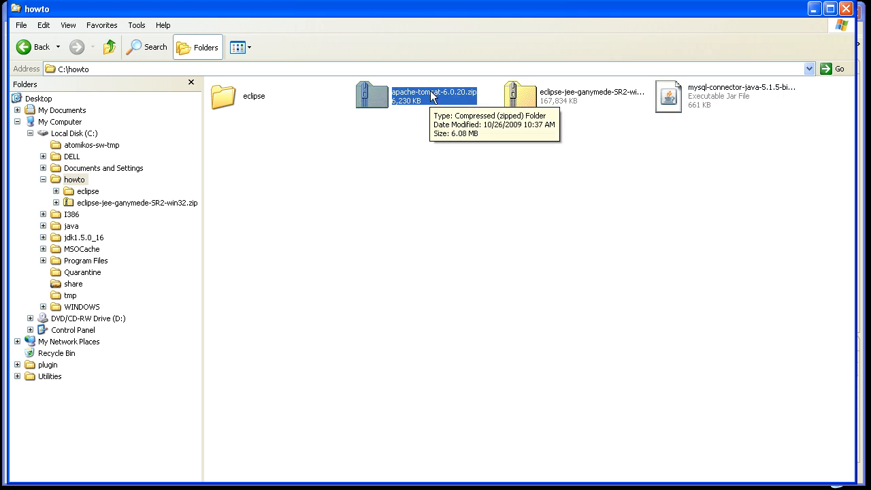
- Extract apache-tomcat-6.0.20.zip using the 7-Zip context menu
right_click(434, 95)
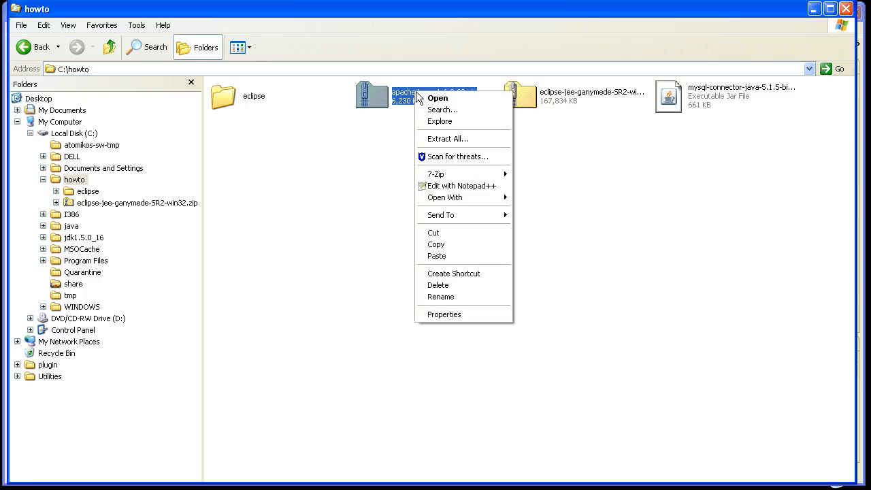
mouse_move(436, 175)
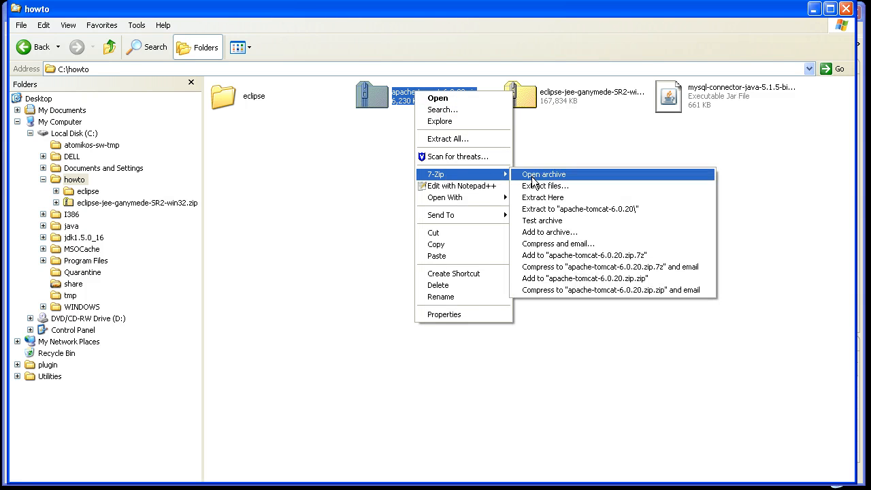
click(542, 197)
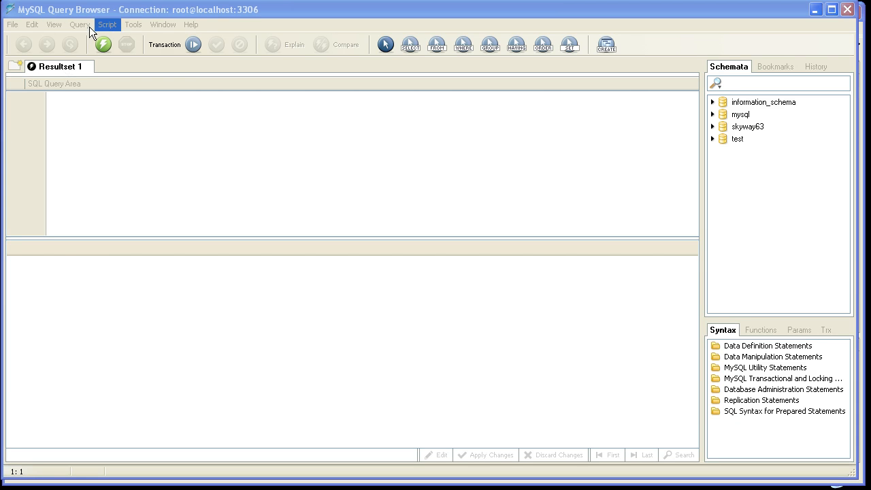
mouse_move(734, 182)
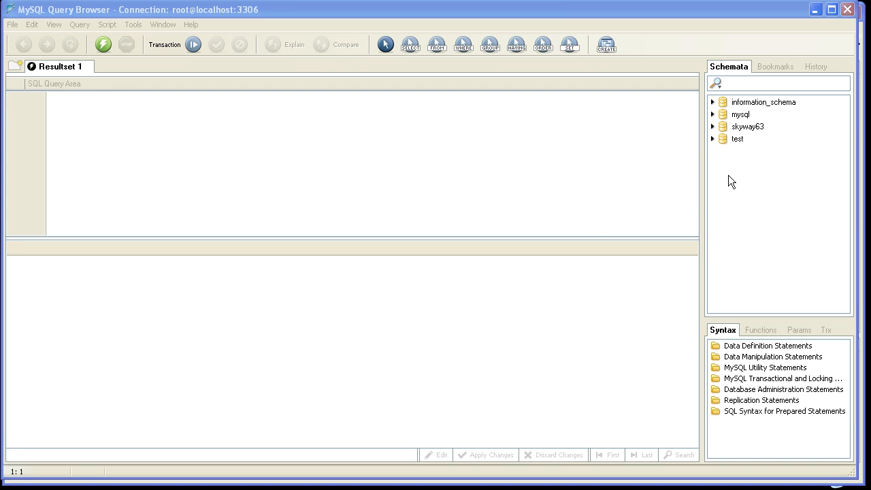
- Create a new schema named 'sandbox' from the Schemata panel
right_click(731, 181)
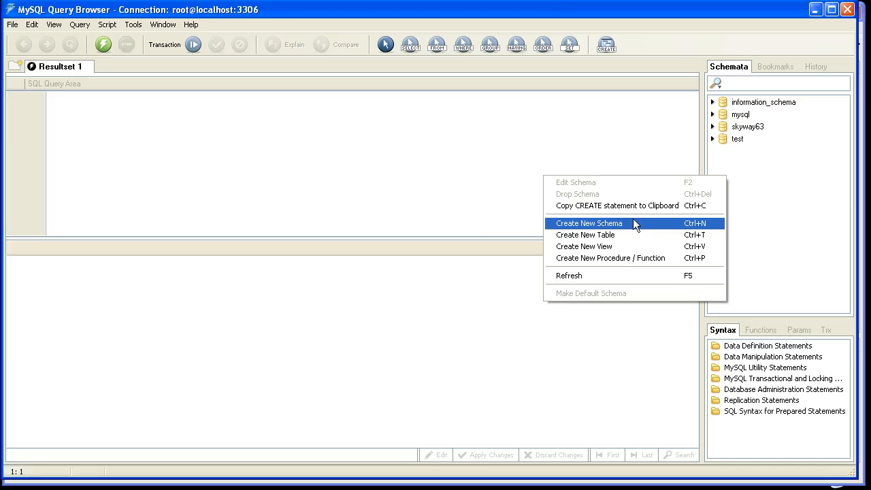
click(589, 223)
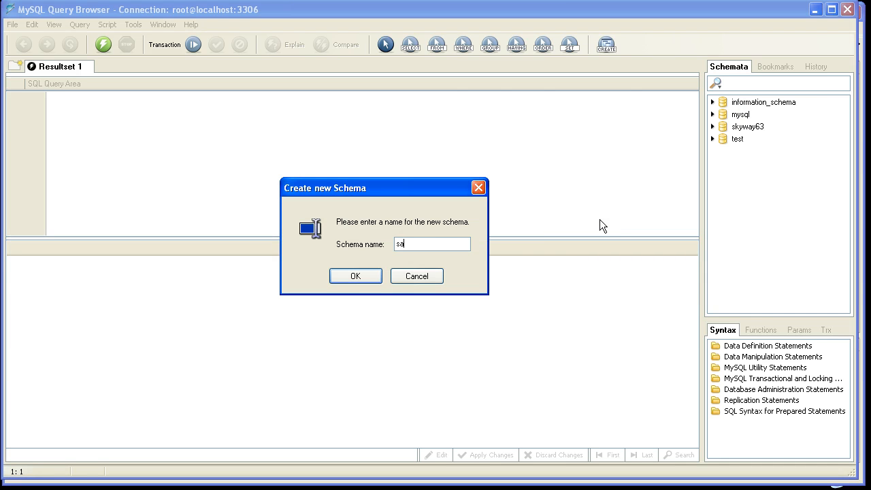
text(n)
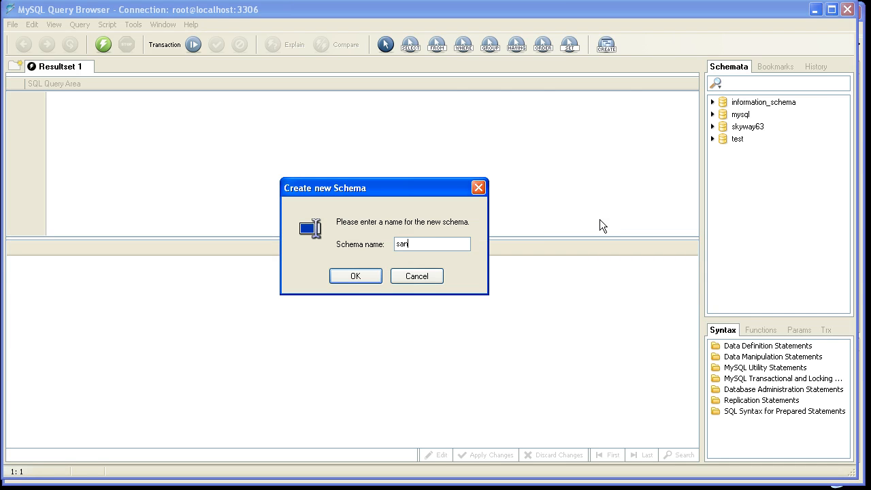
text(d)
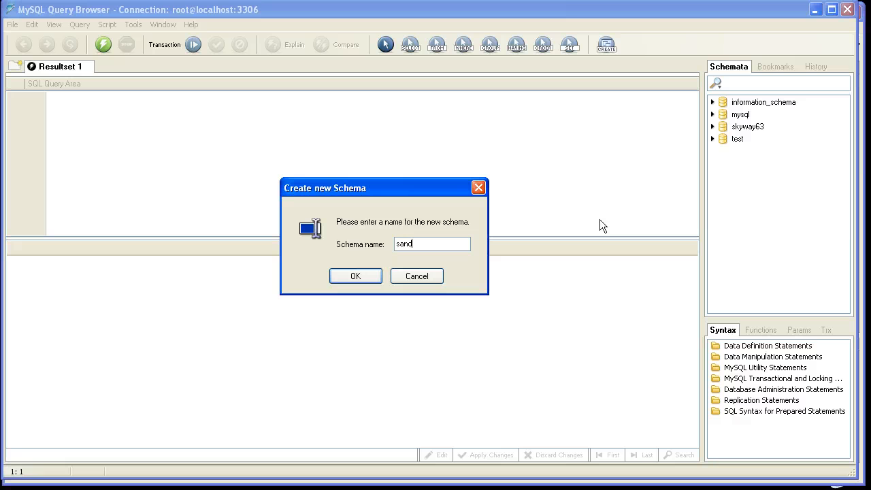
text(box)
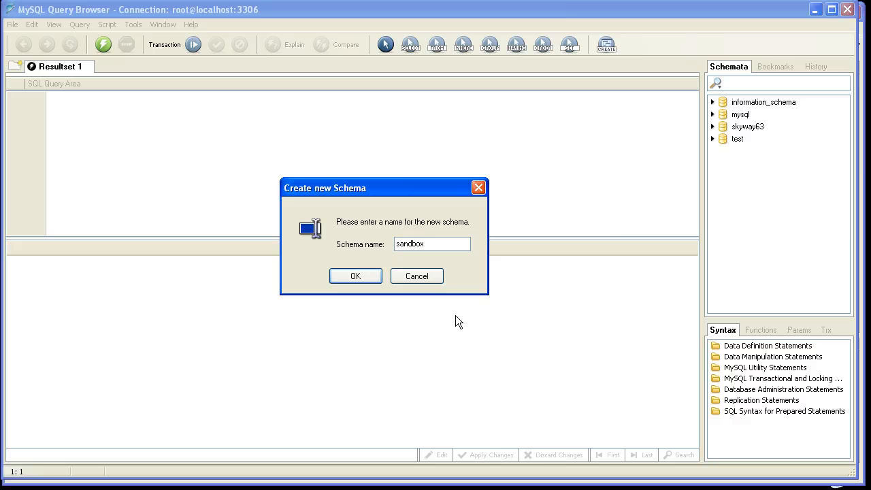
click(355, 276)
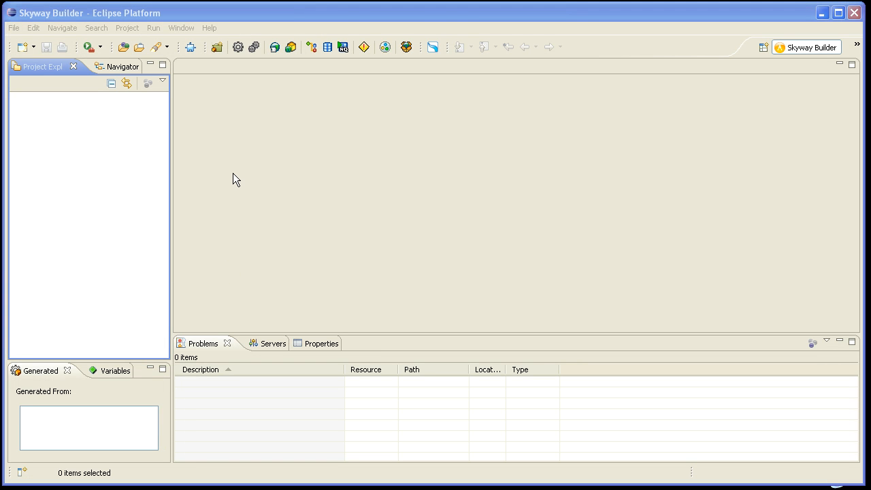
mouse_move(521, 107)
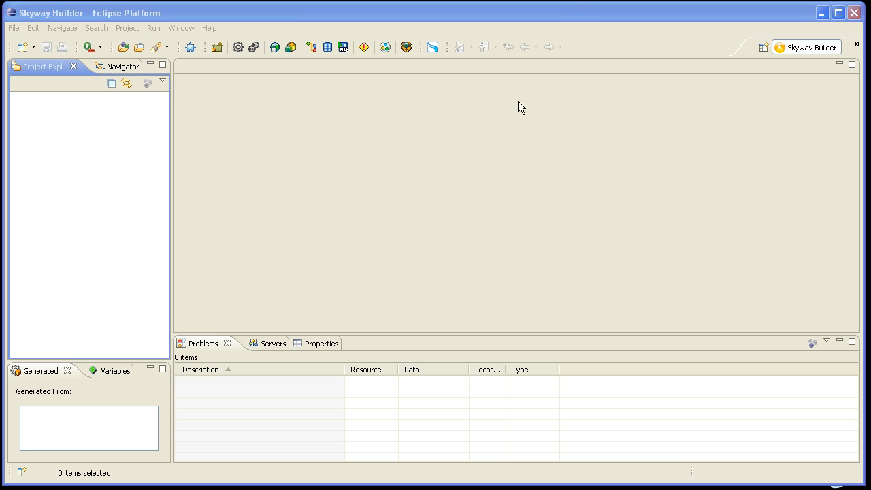
mouse_move(458, 95)
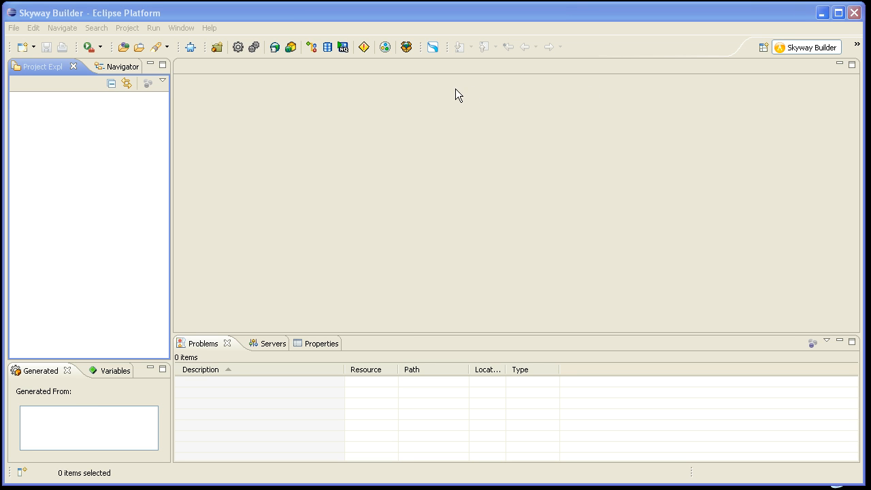
mouse_move(407, 90)
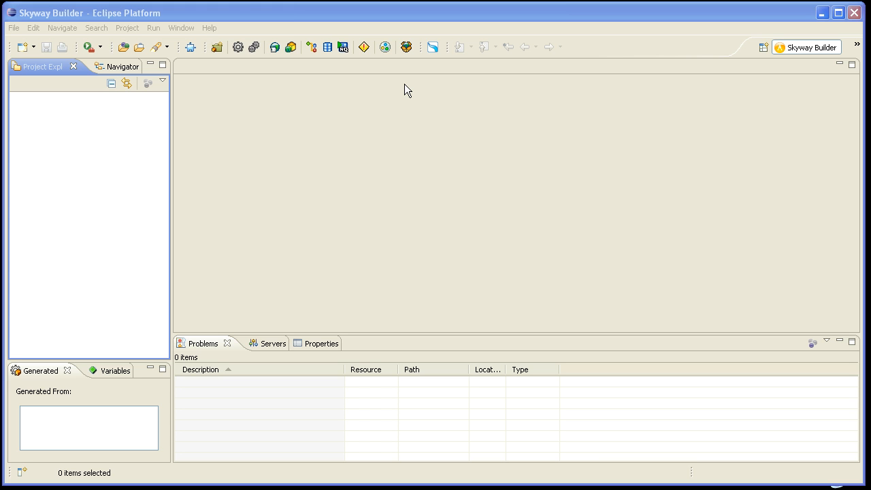
mouse_move(373, 90)
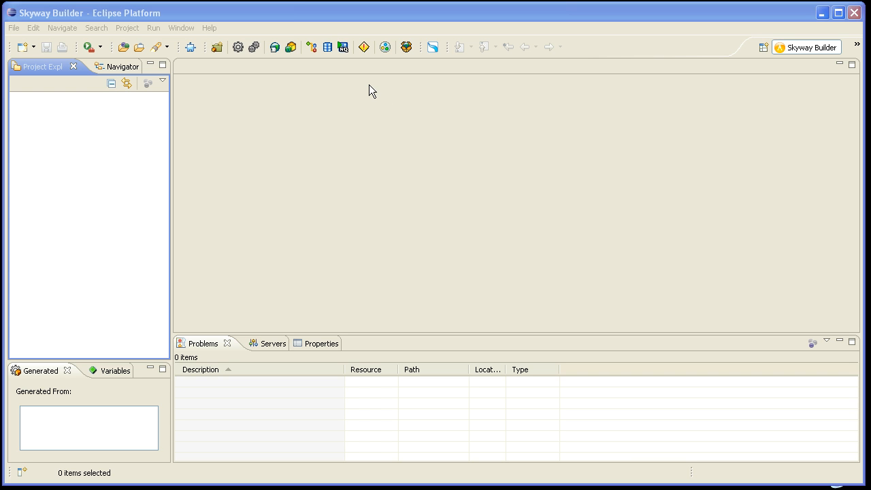
mouse_move(194, 42)
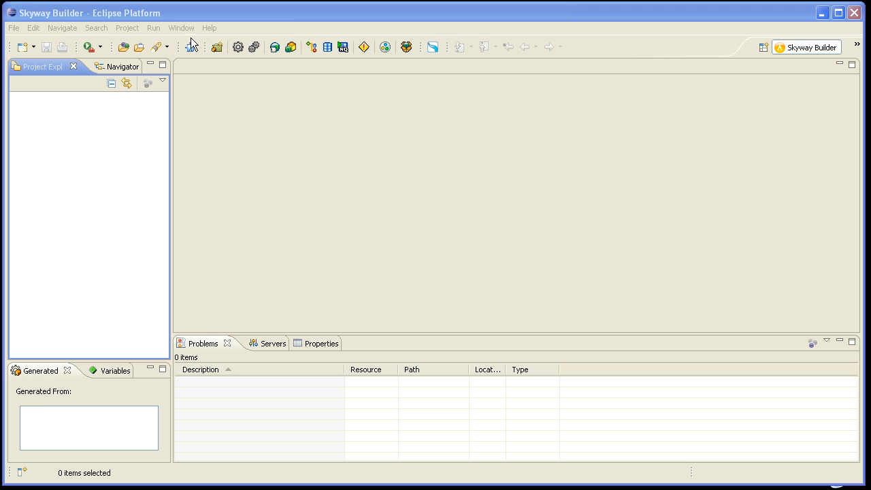
- Start a MySQL connection profile named 'MyDatabase' and advance to the driver details page
click(181, 28)
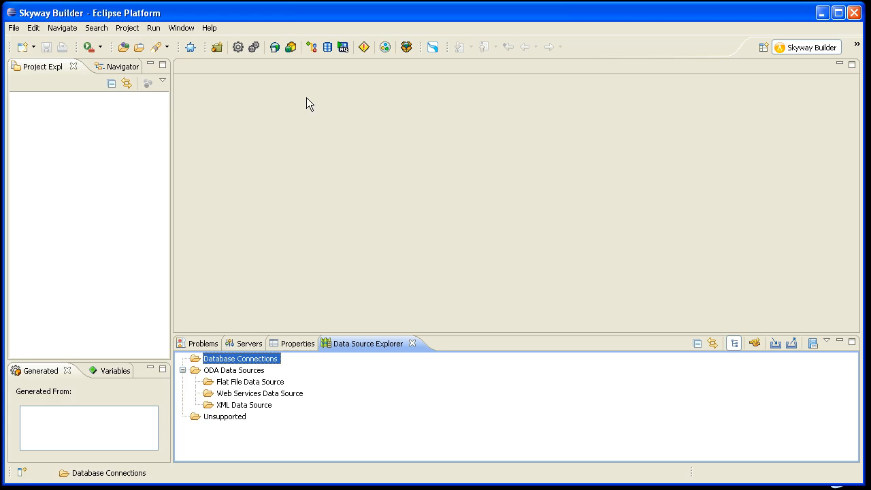
mouse_move(250, 366)
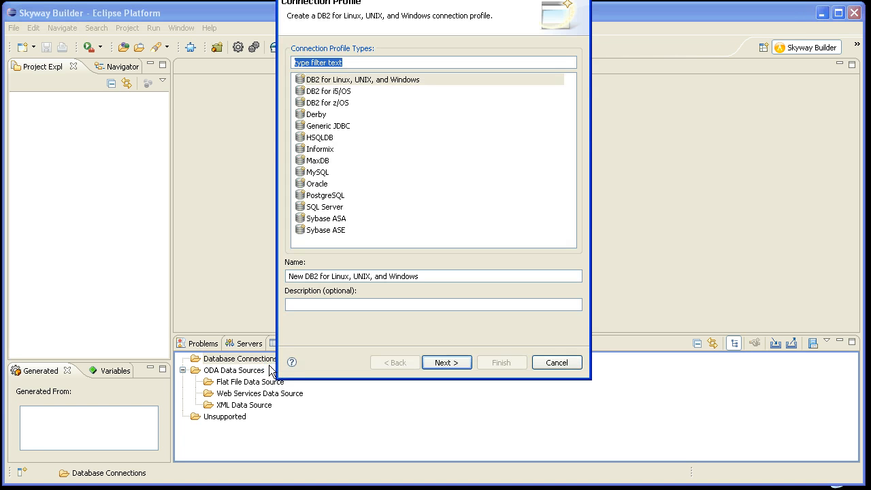
click(318, 172)
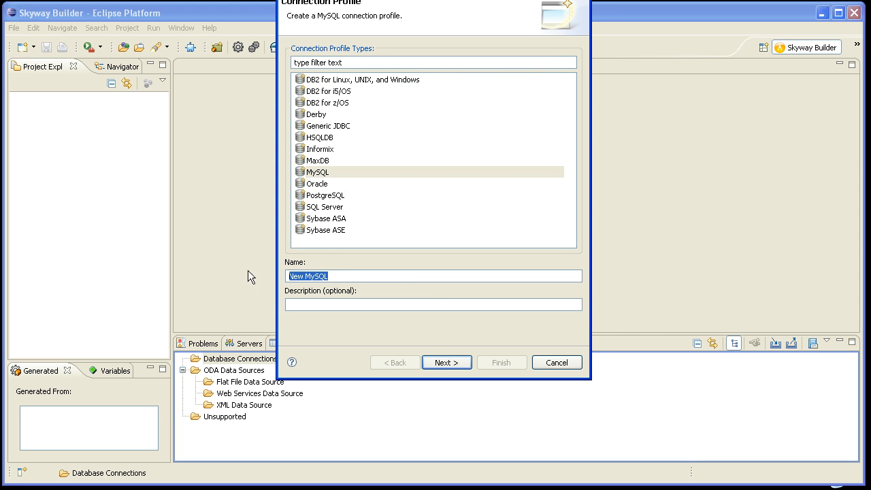
text(My)
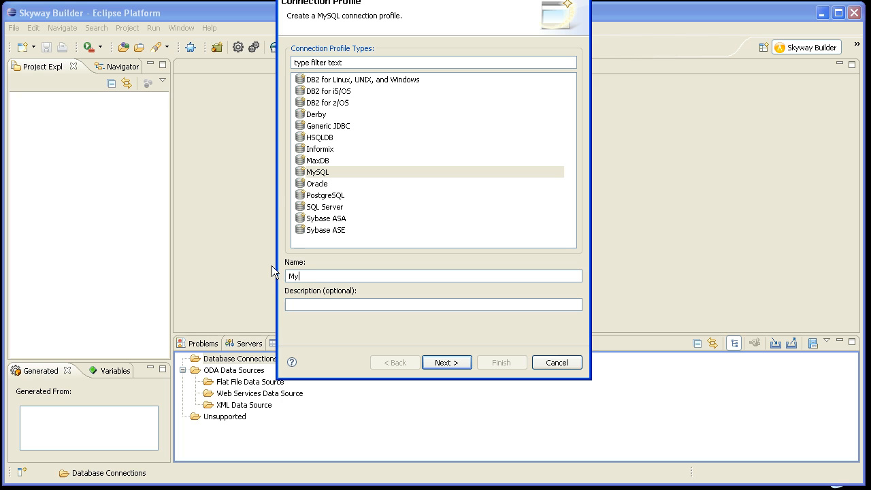
text(Database)
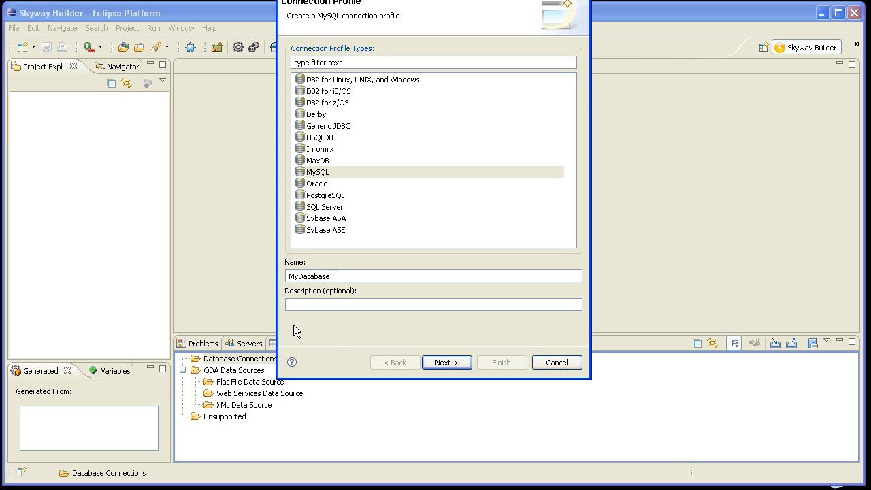
click(446, 362)
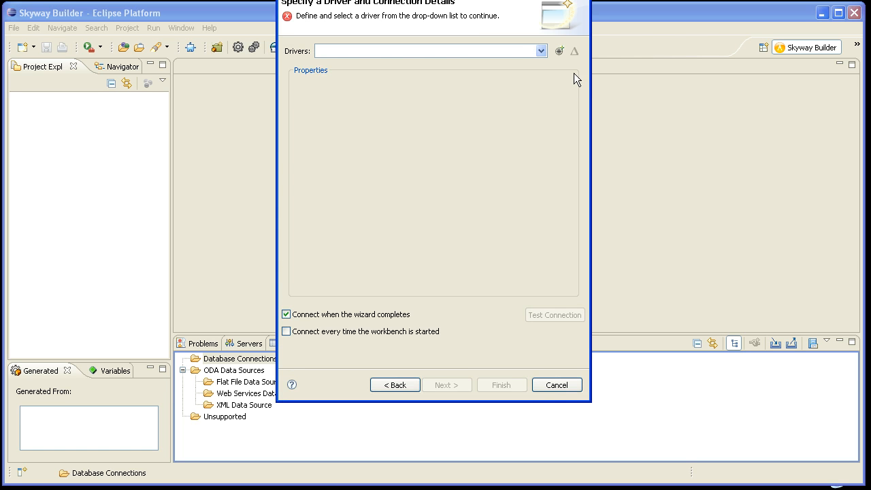
drag(435, 3, 437, 23)
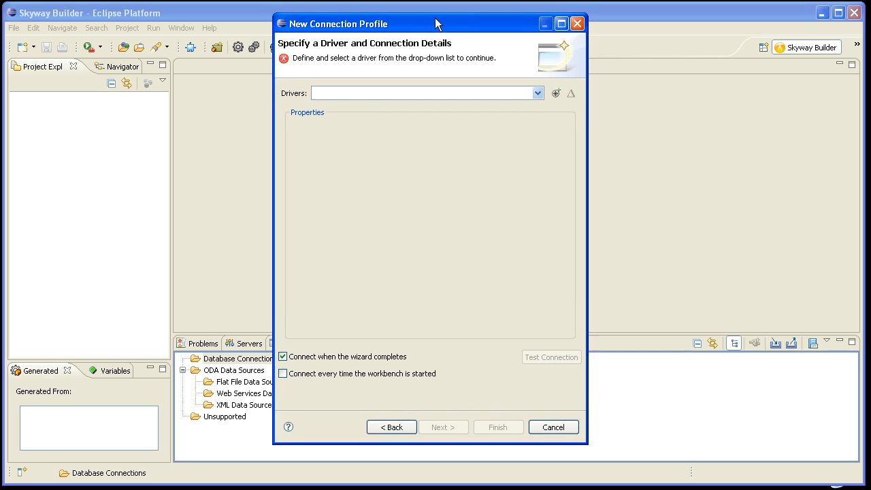
mouse_move(556, 93)
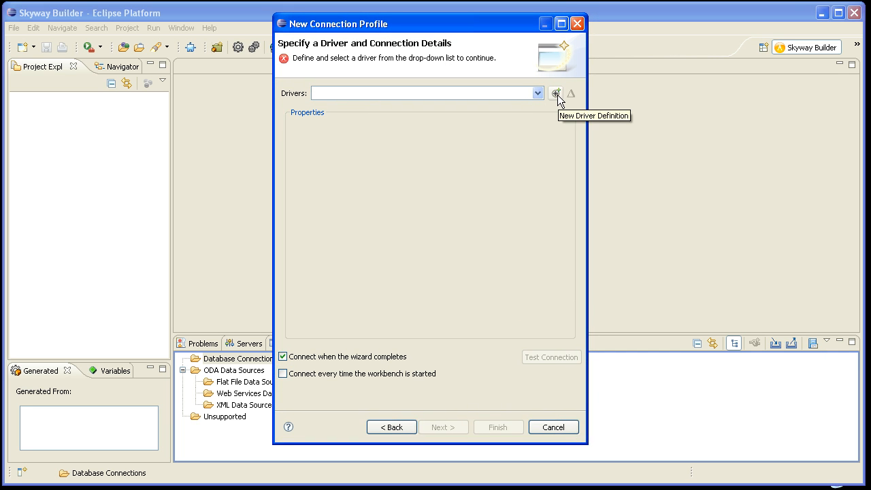
- Create a MySQL JDBC Driver 5.1 definition using mysql-connector-java-5.1.5-bin.jar
click(555, 93)
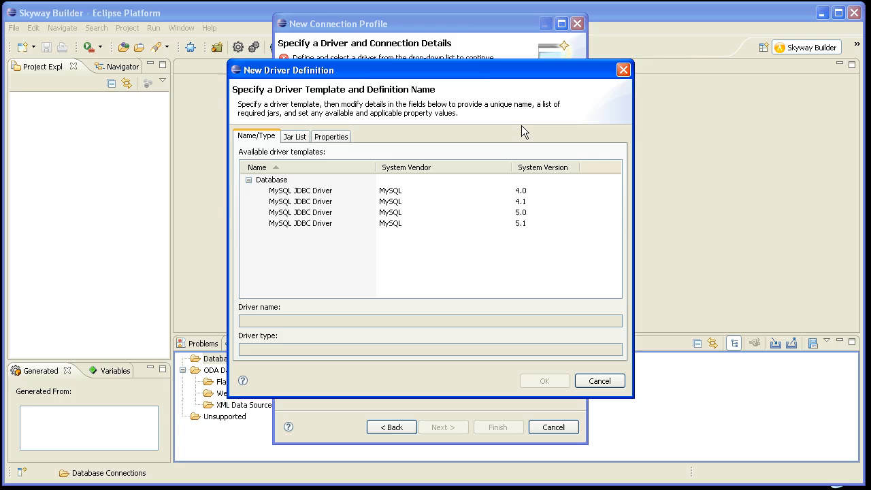
mouse_move(315, 230)
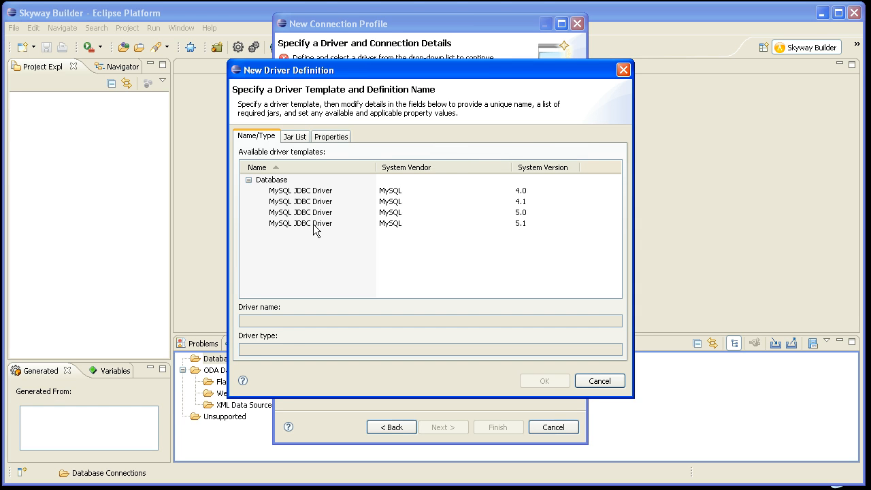
click(300, 223)
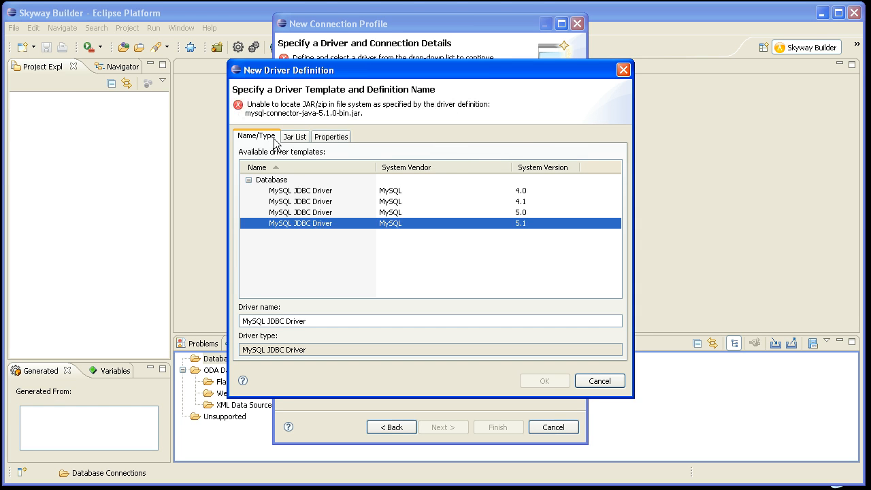
mouse_move(306, 133)
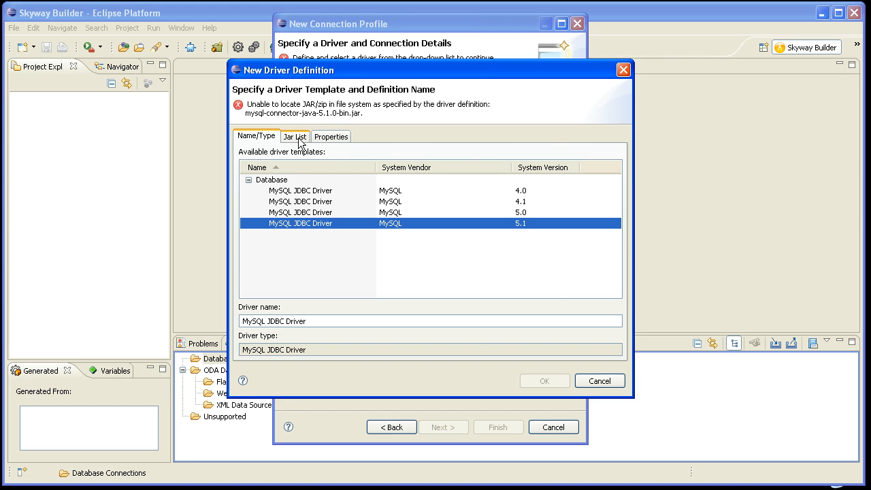
click(295, 137)
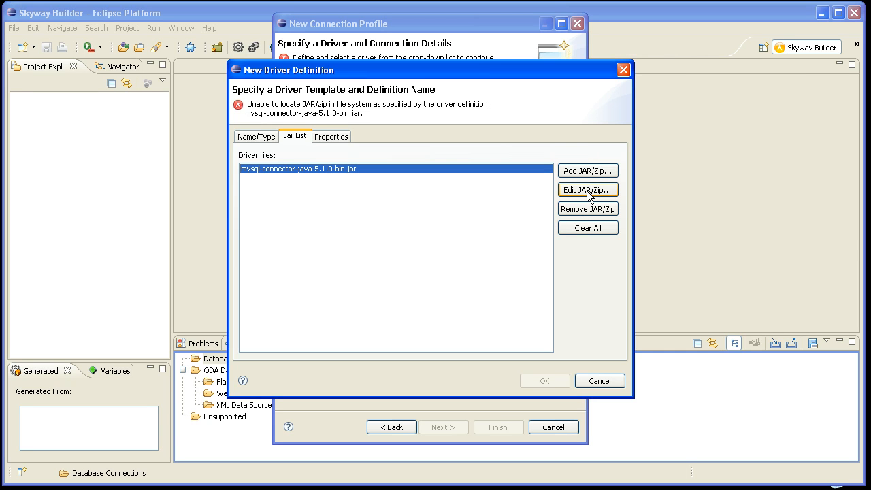
click(587, 189)
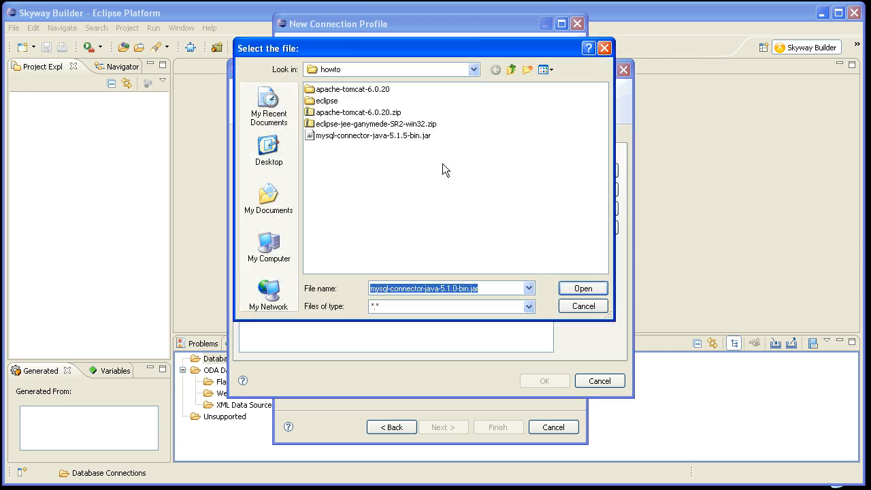
click(373, 135)
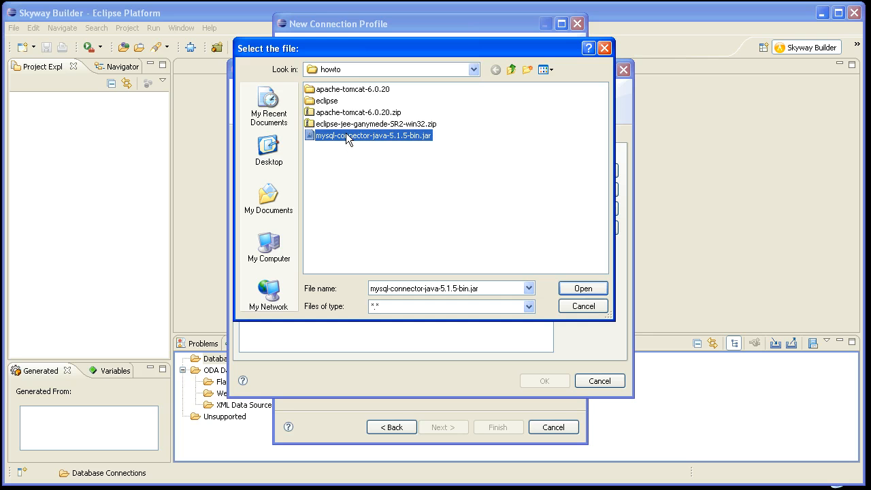
click(581, 288)
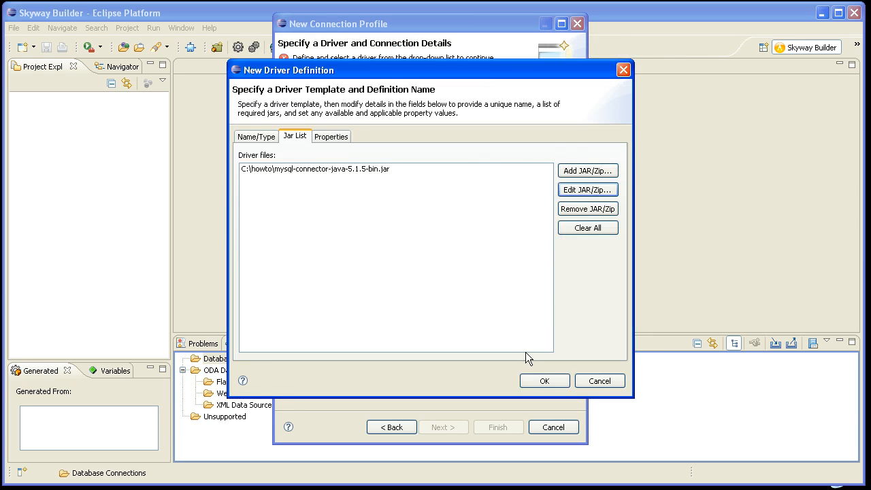
click(543, 381)
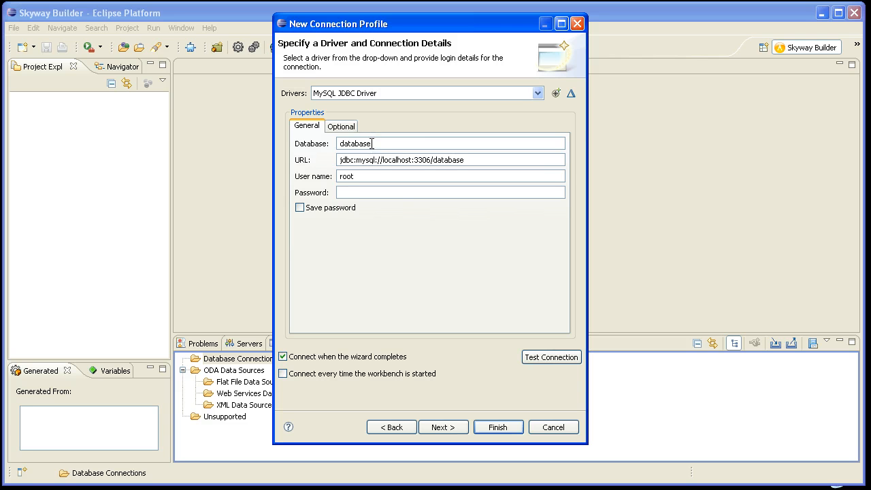
- Enter the sandbox database, root password with Save password, and ping the connection successfully
text(sandbox)
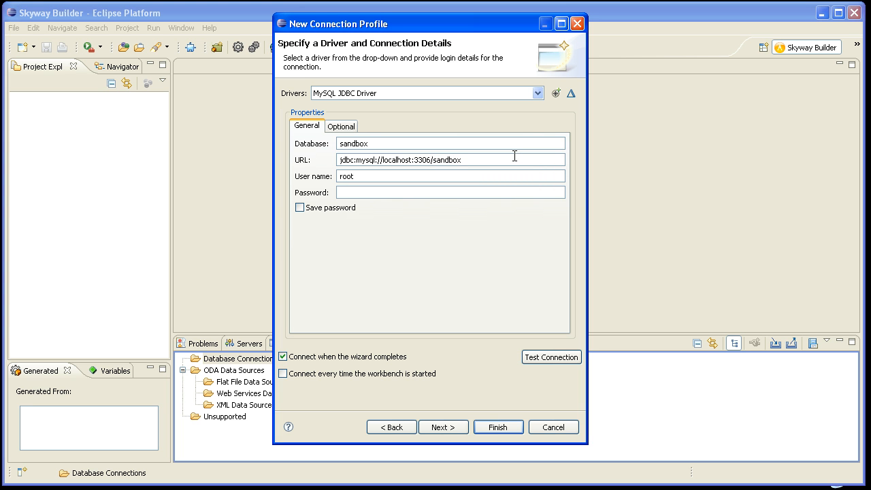
click(449, 192)
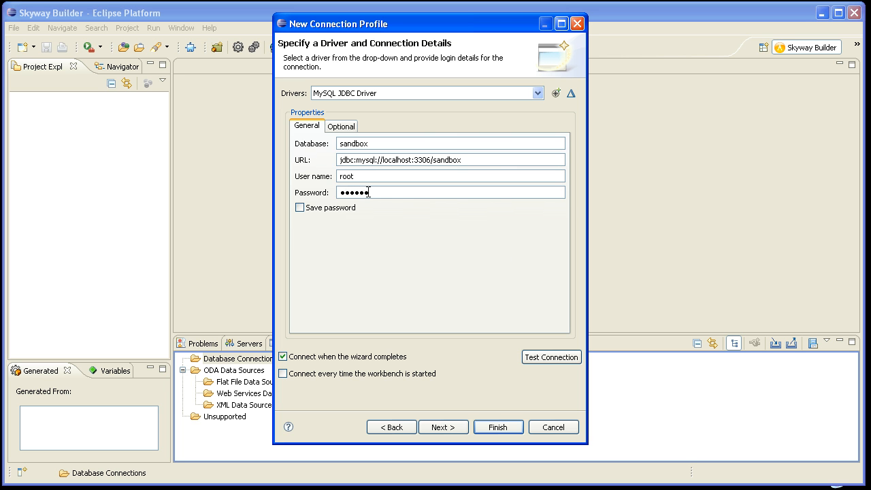
click(300, 207)
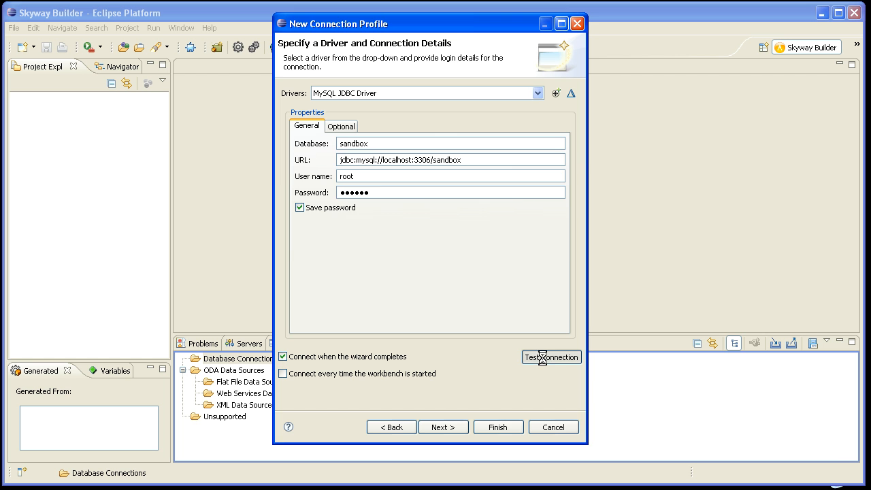
click(551, 357)
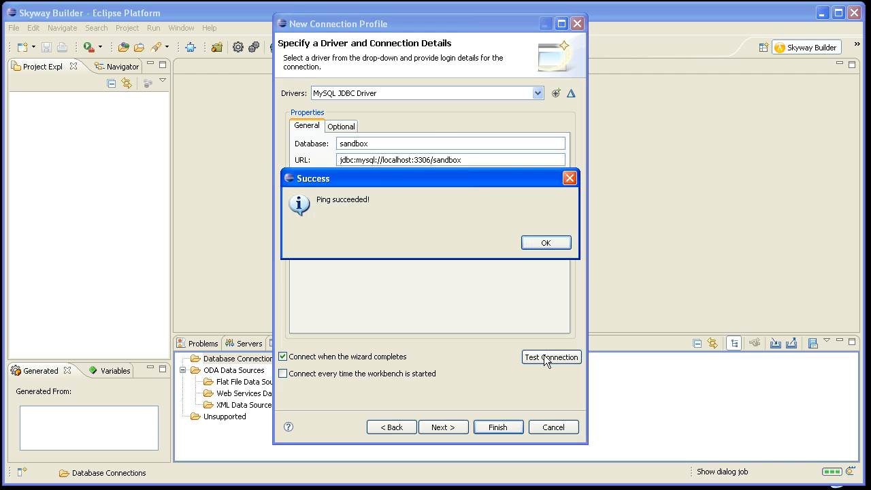
mouse_move(529, 365)
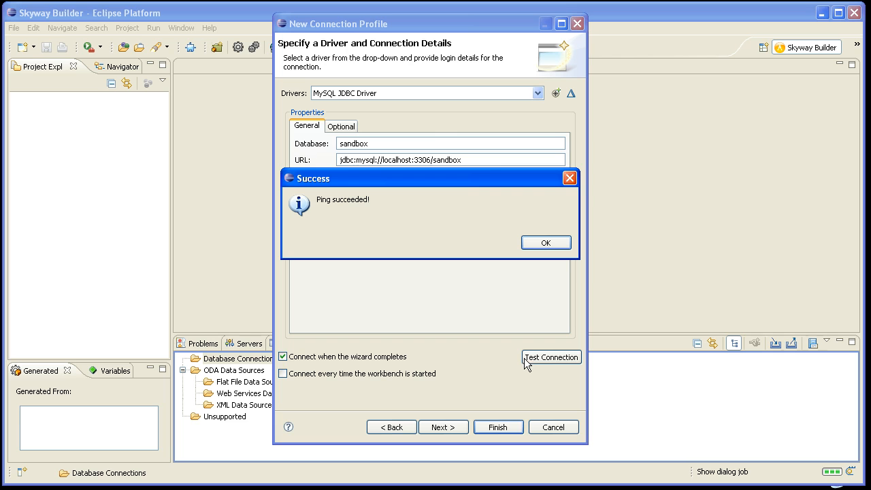
mouse_move(368, 210)
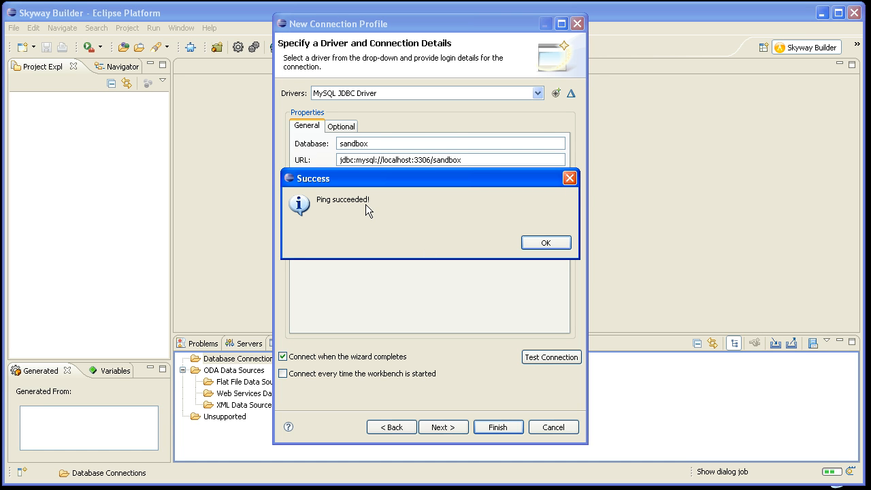
mouse_move(372, 213)
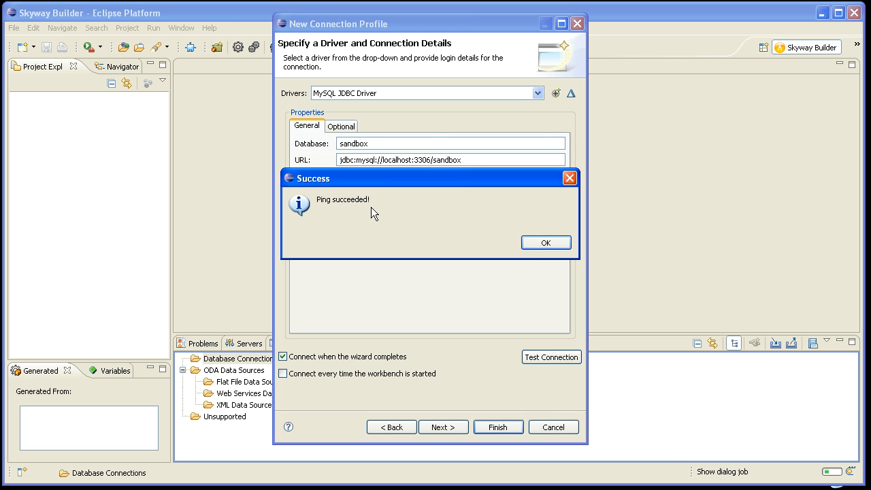
mouse_move(473, 246)
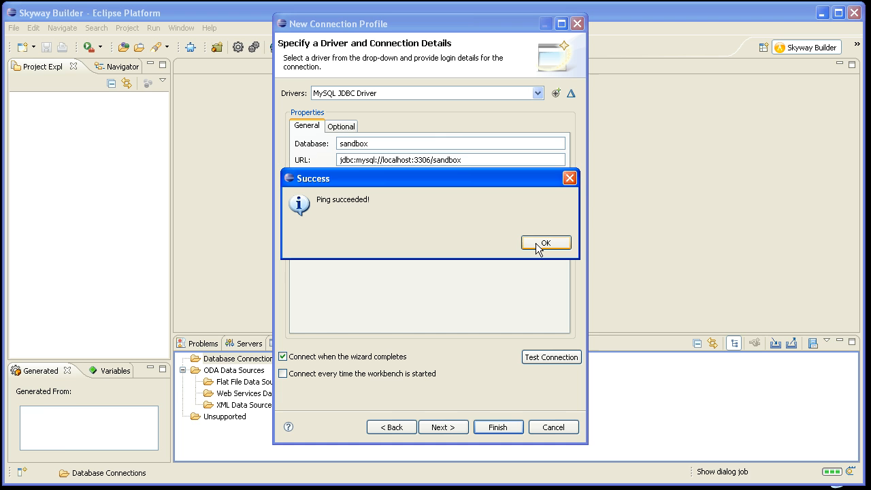
click(545, 243)
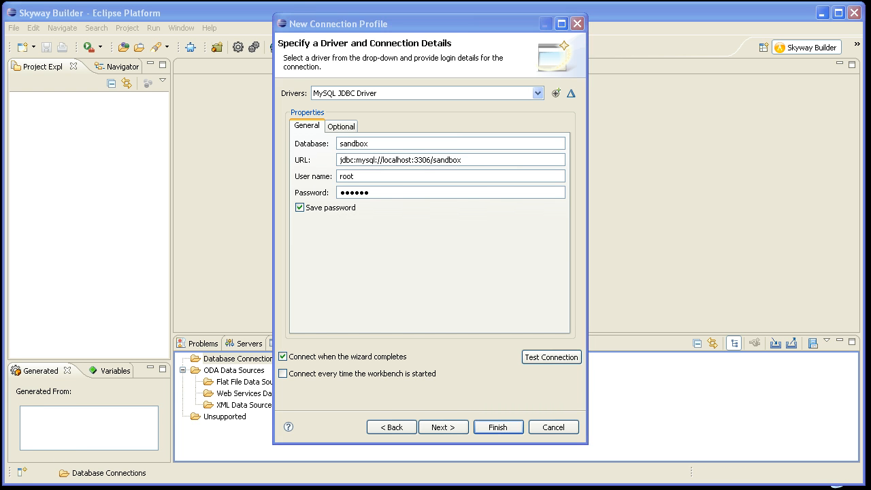
- Review the summary, then finish the MyDatabase profile to connect to sandbox
click(443, 426)
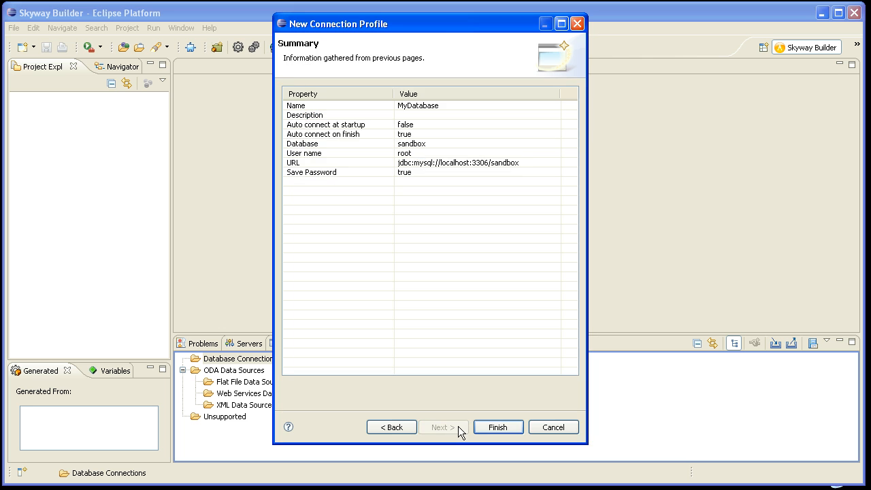
click(497, 426)
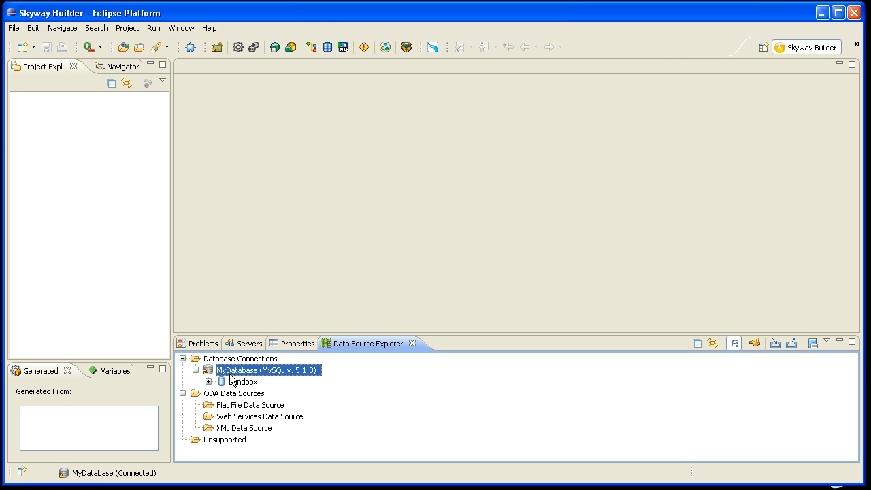
mouse_move(244, 351)
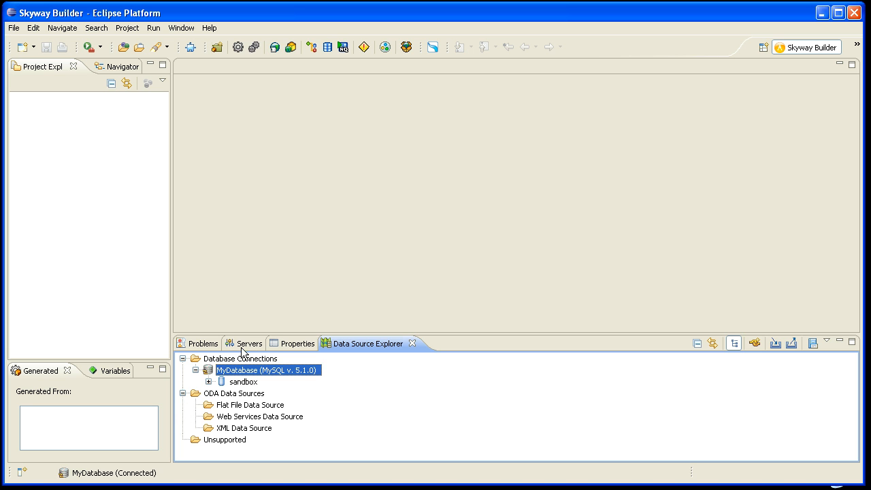
- Select Apache > Tomcat v6.0 Server in the New Server wizard and dismiss the Maven JDK warning
click(249, 342)
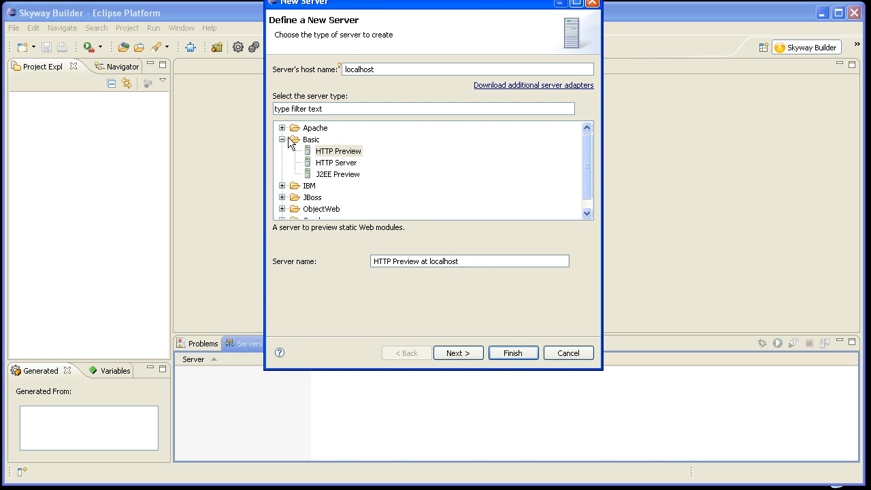
click(282, 127)
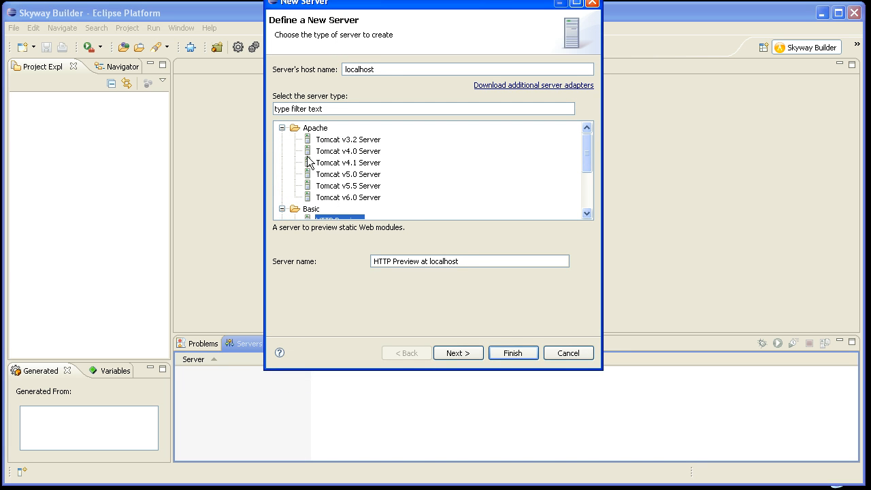
click(348, 196)
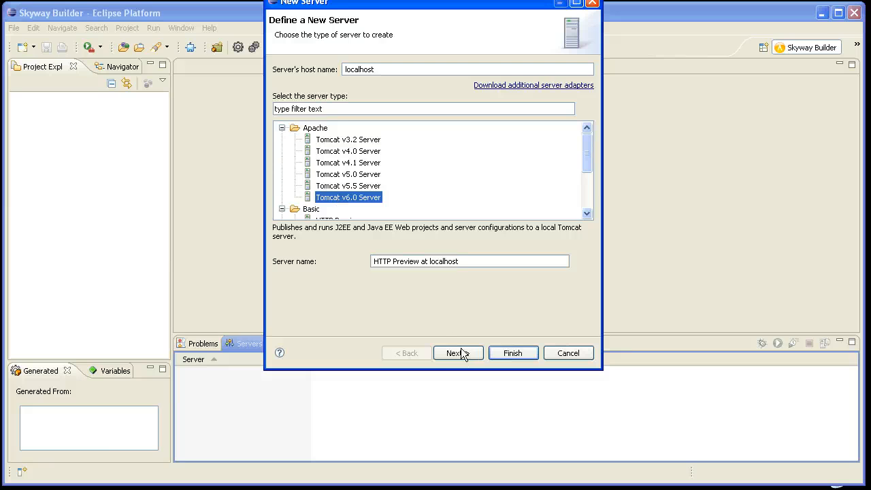
click(458, 352)
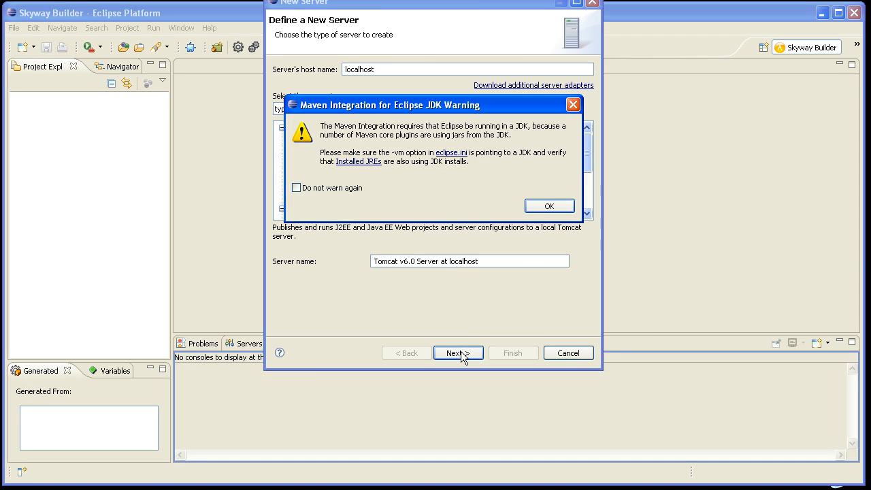
click(549, 205)
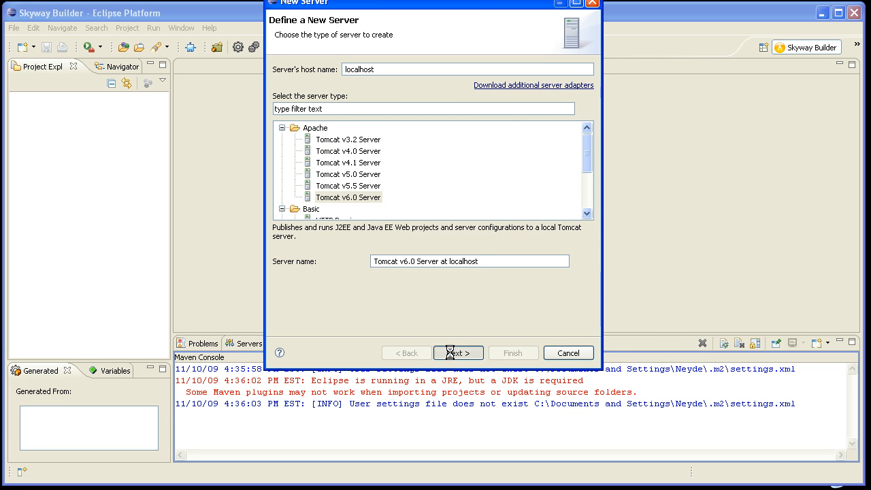
- Set the Tomcat installation directory to C:\howto\apache-tomcat-6.0.20 and finish the server
click(458, 352)
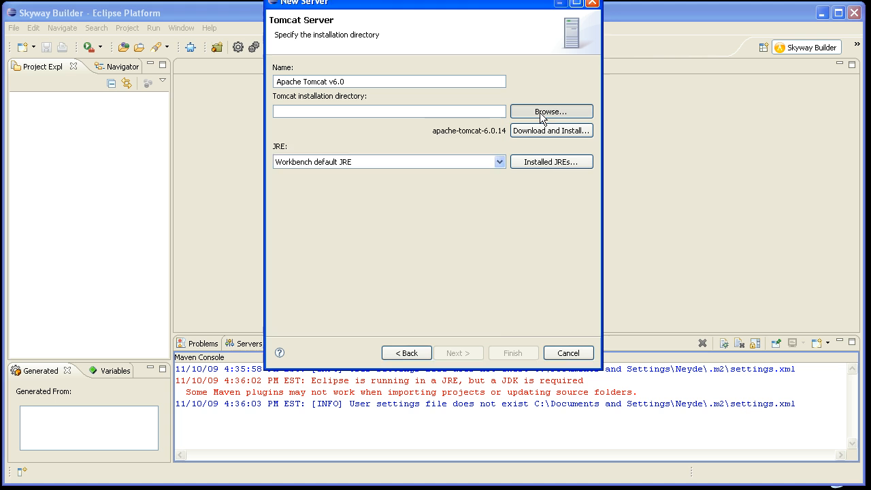
click(551, 111)
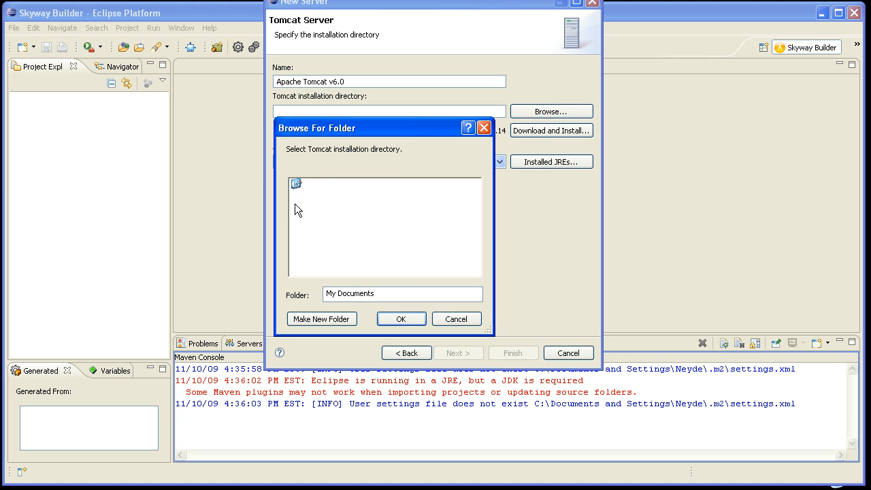
click(296, 184)
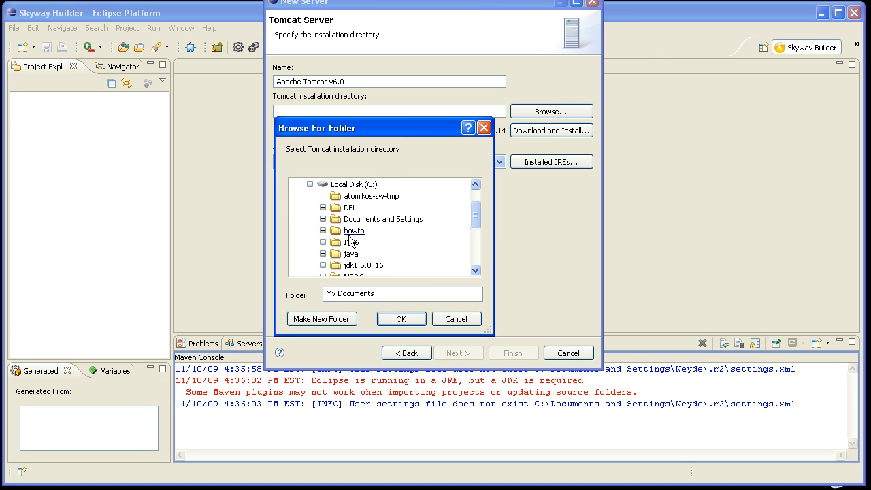
click(393, 184)
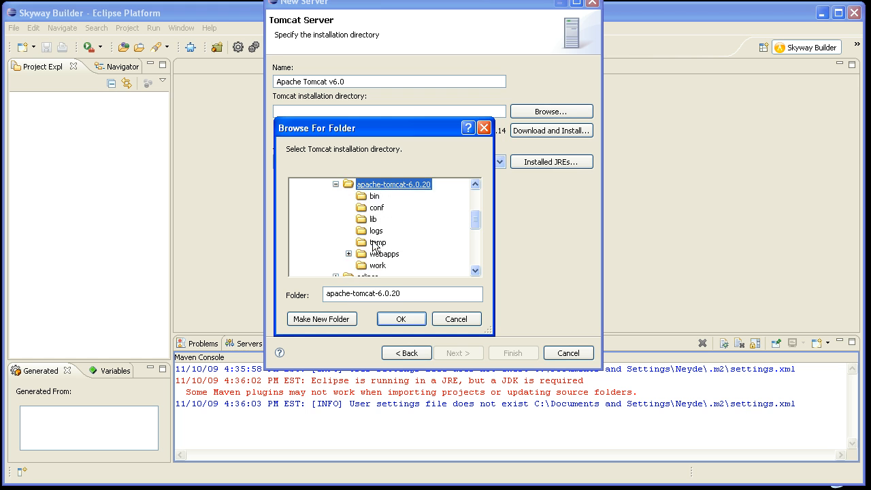
click(400, 318)
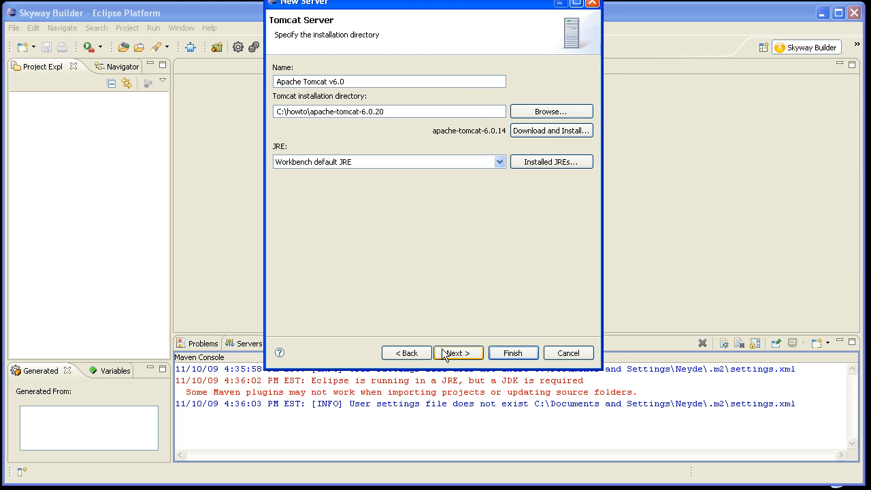
click(458, 353)
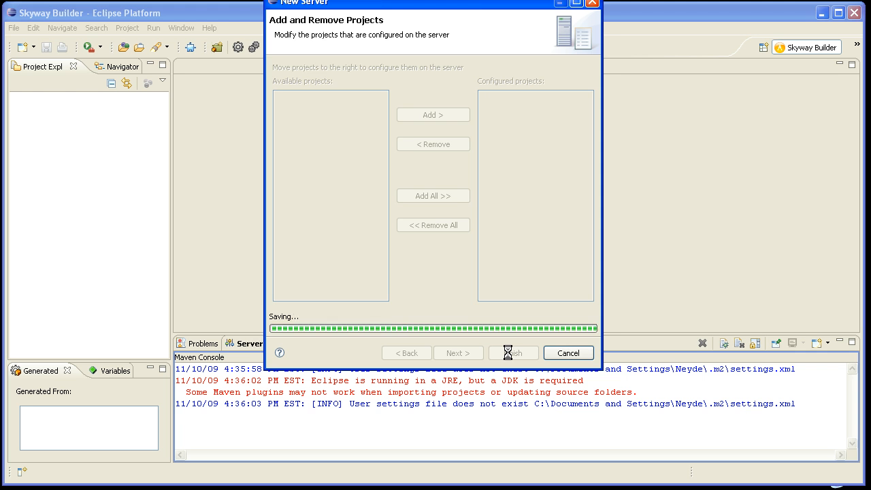
click(512, 353)
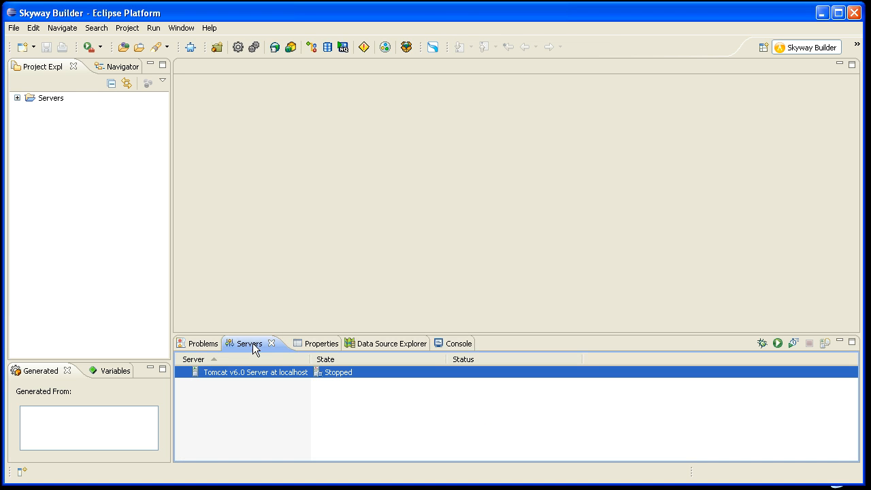
mouse_move(265, 374)
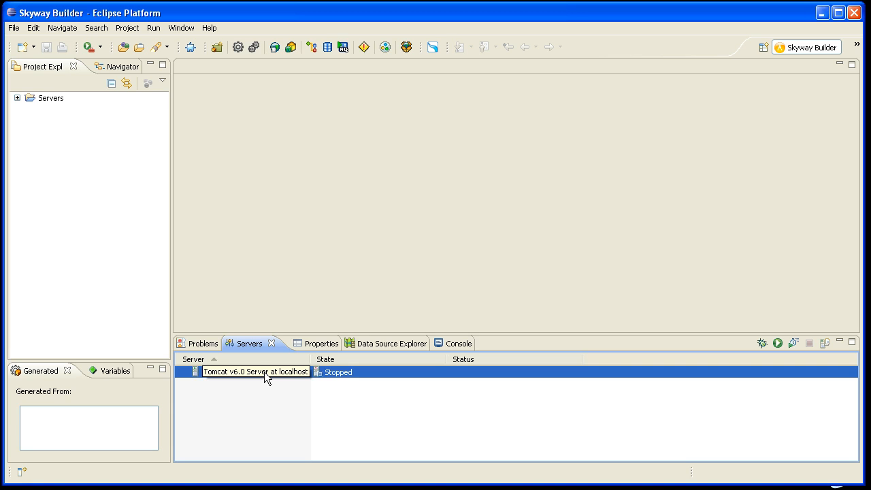
right_click(255, 371)
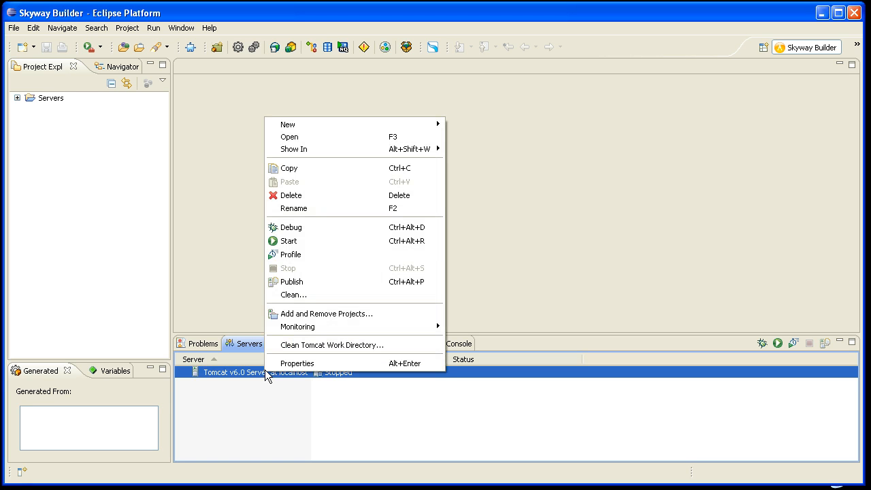
mouse_move(325, 313)
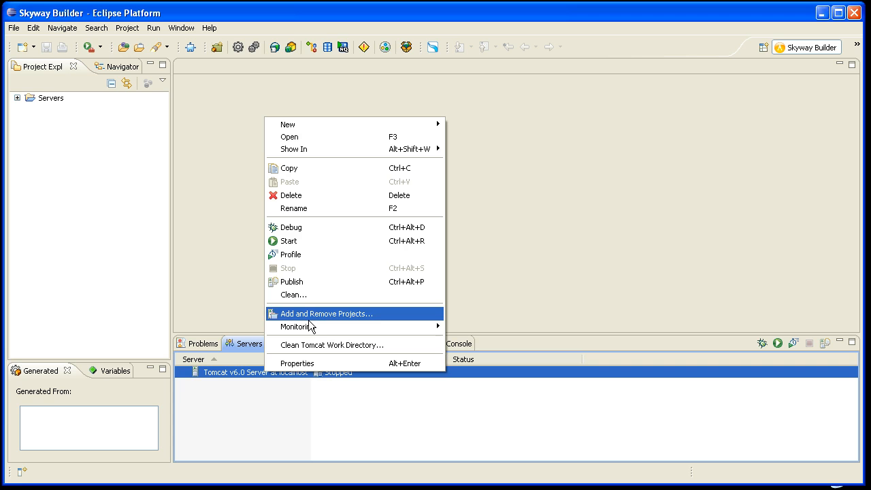
click(325, 314)
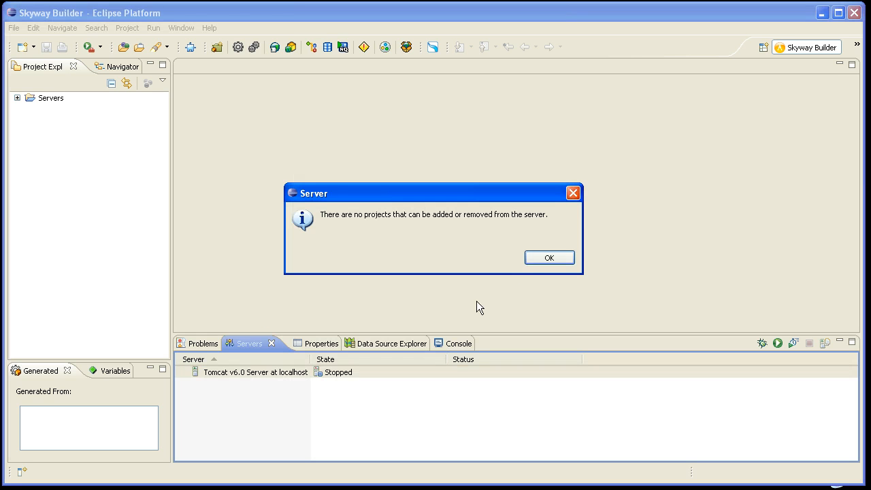
click(548, 257)
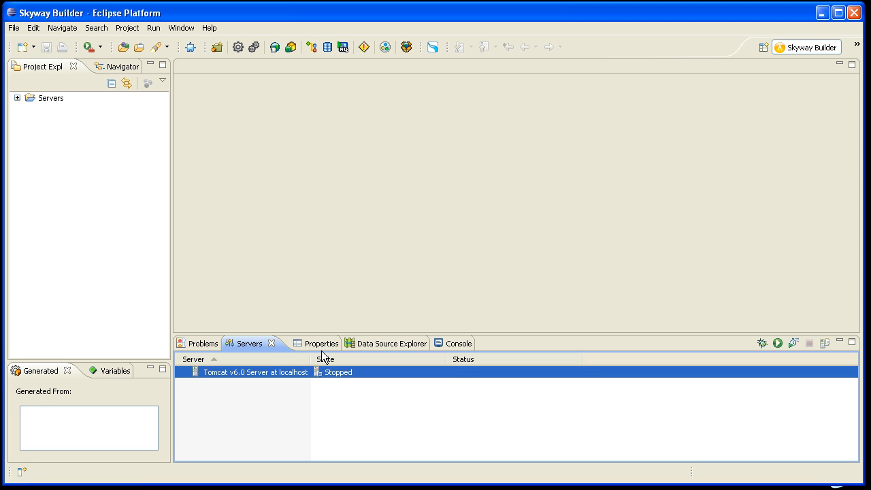
right_click(256, 371)
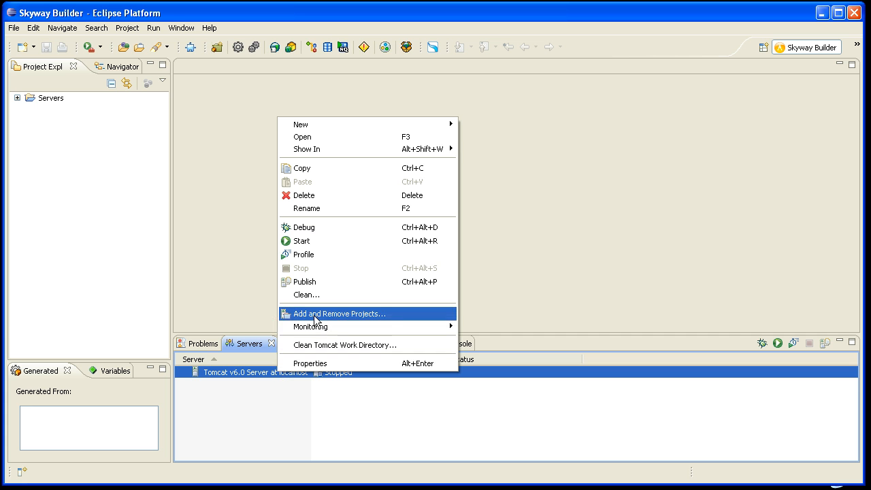
click(340, 313)
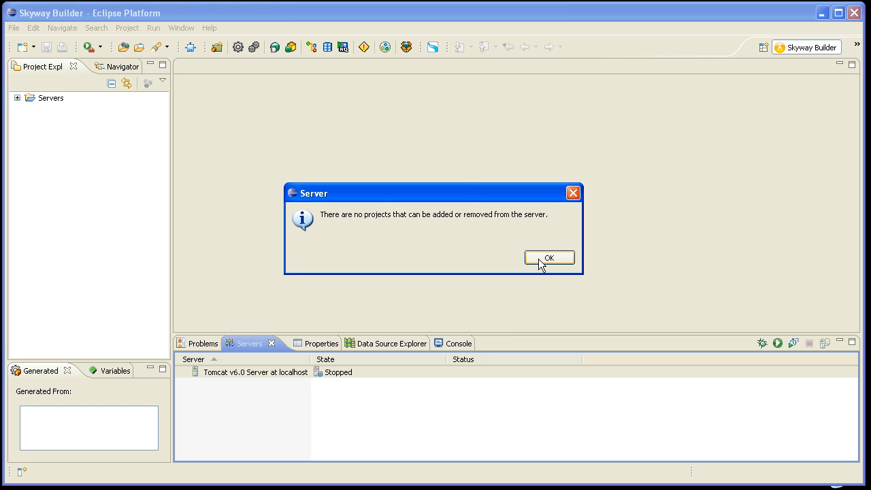
click(549, 257)
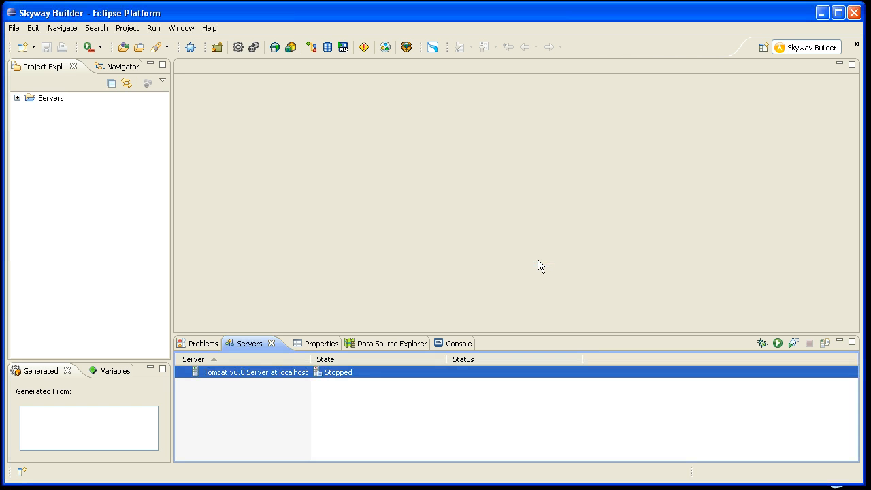
mouse_move(520, 255)
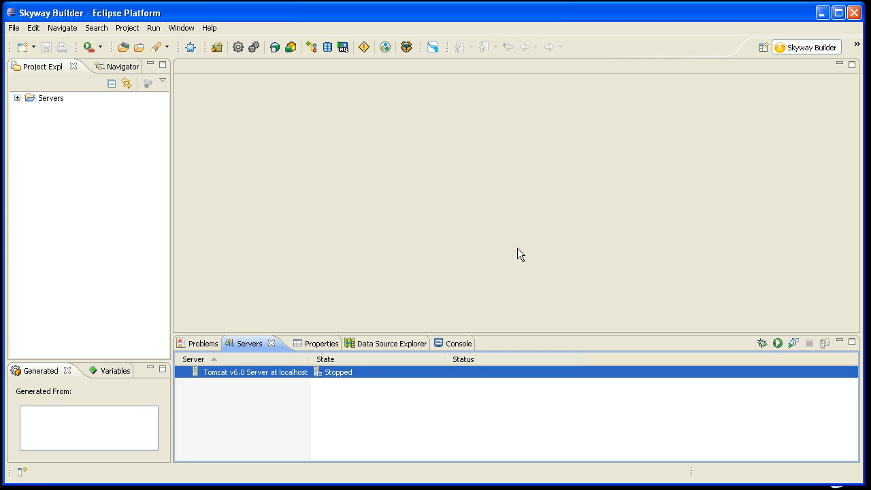
mouse_move(442, 268)
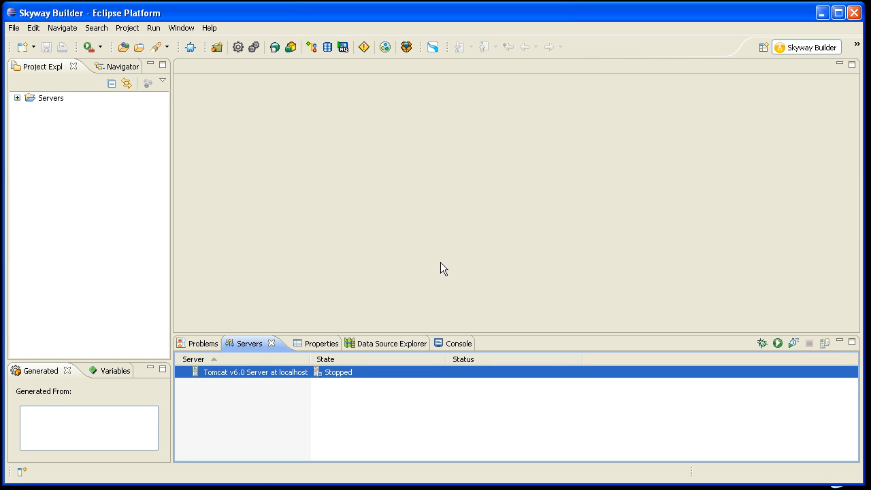